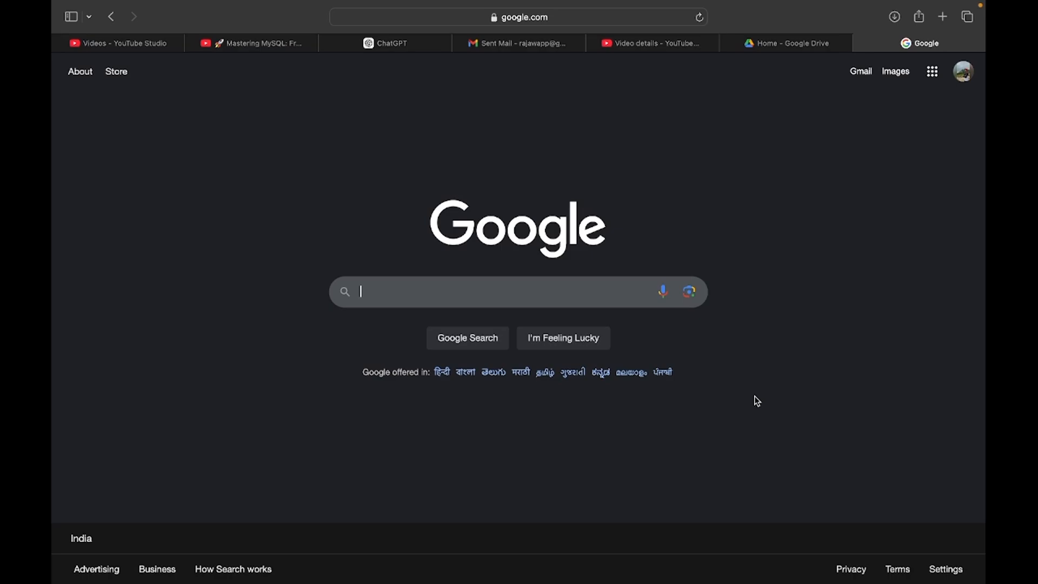
- Search Google for 'sql online' and choose the Programiz Online SQL Editor result
{"action": "type", "text": "sql online"}
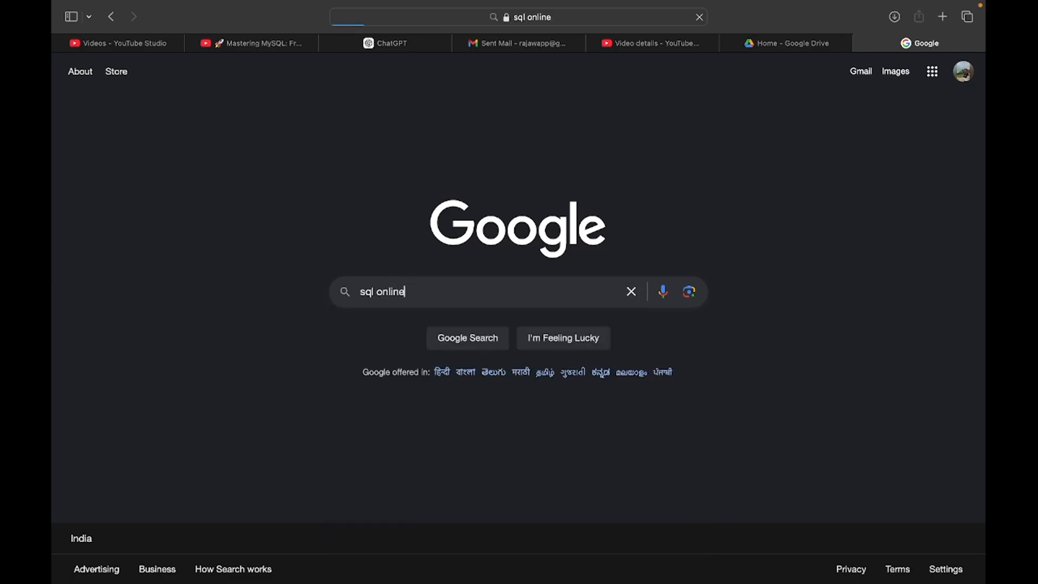
{"action": "key", "text": "Return"}
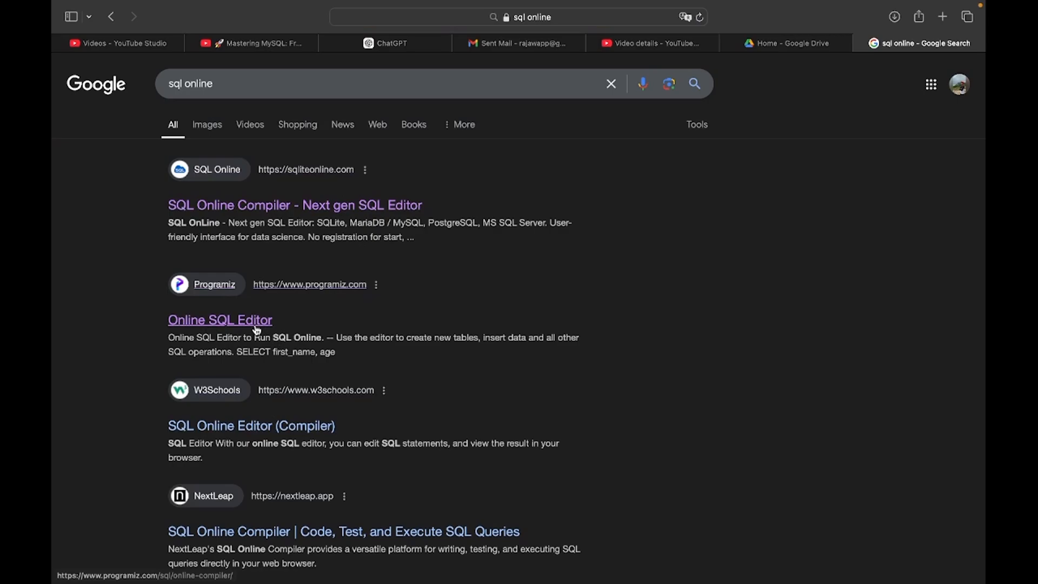
{"action": "left_click", "coordinate": [220, 320]}
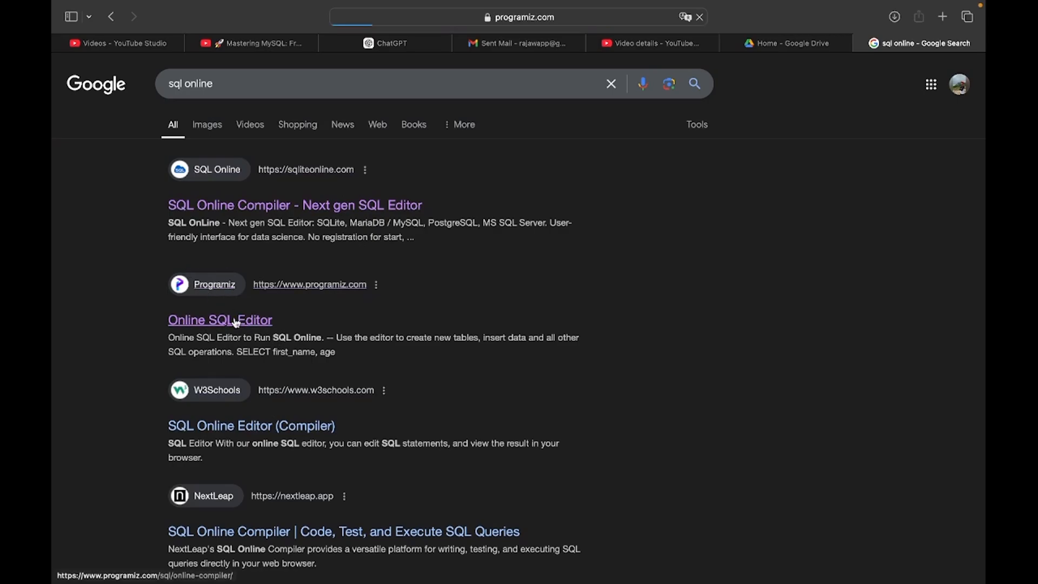
- Run 'show databases;' in the editor, which returns a syntax error near "show"
{"action": "left_click", "coordinate": [220, 320]}
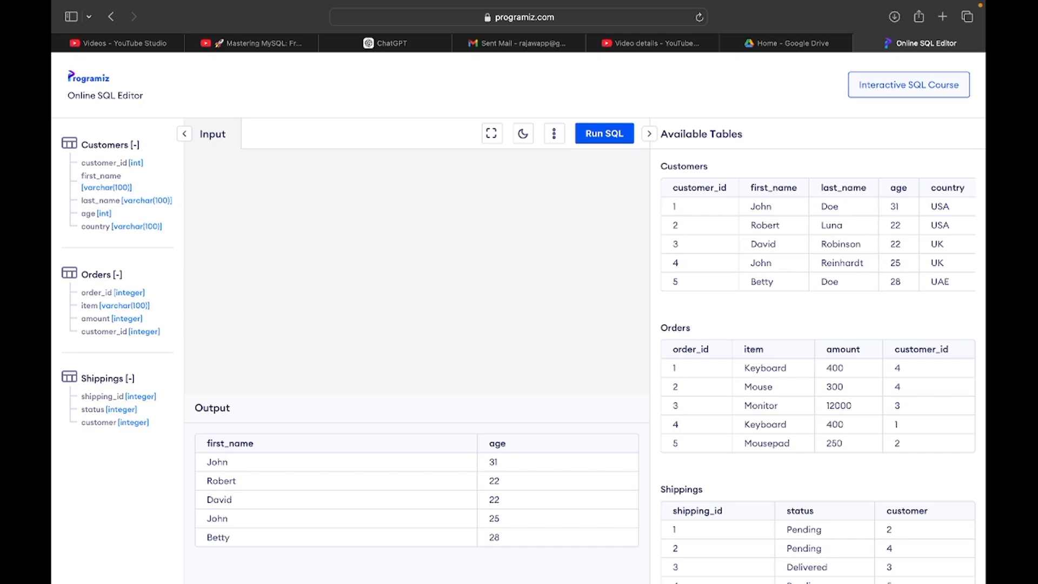
{"action": "type", "text": "show"}
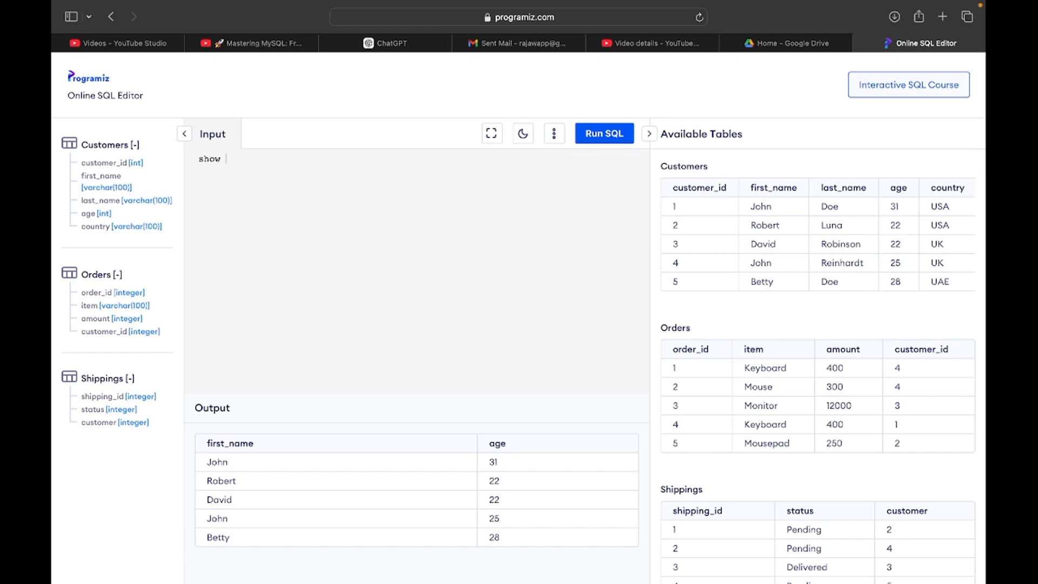
{"action": "type", "text": "databases;"}
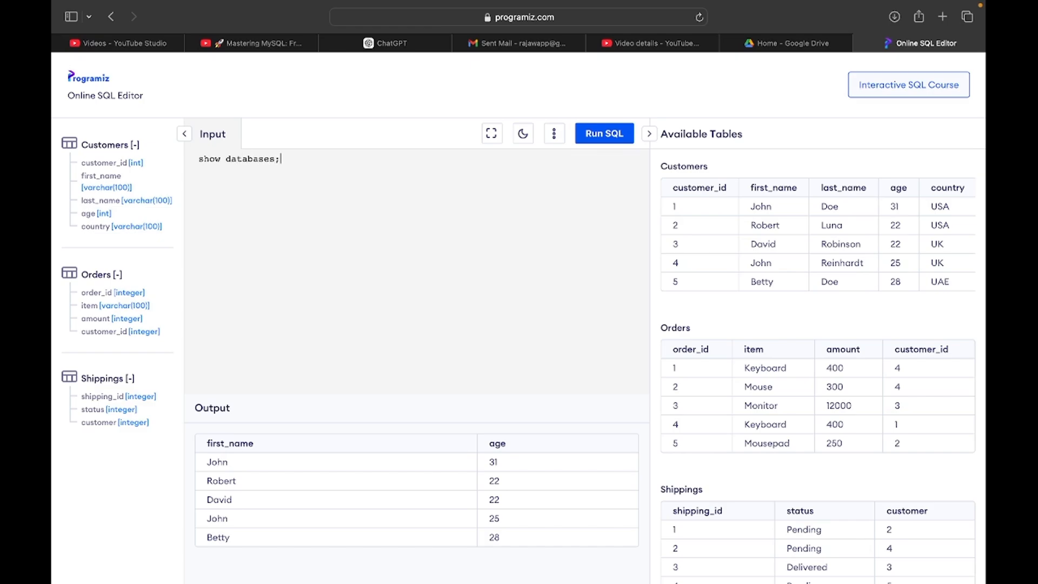
{"action": "left_click", "coordinate": [602, 133]}
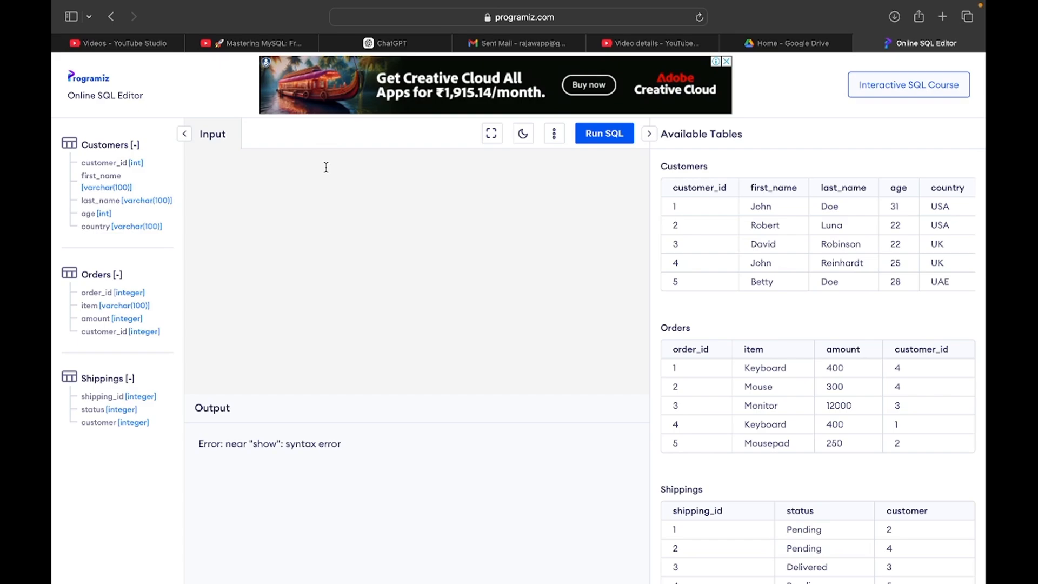
{"action": "mouse_move", "coordinate": [424, 200]}
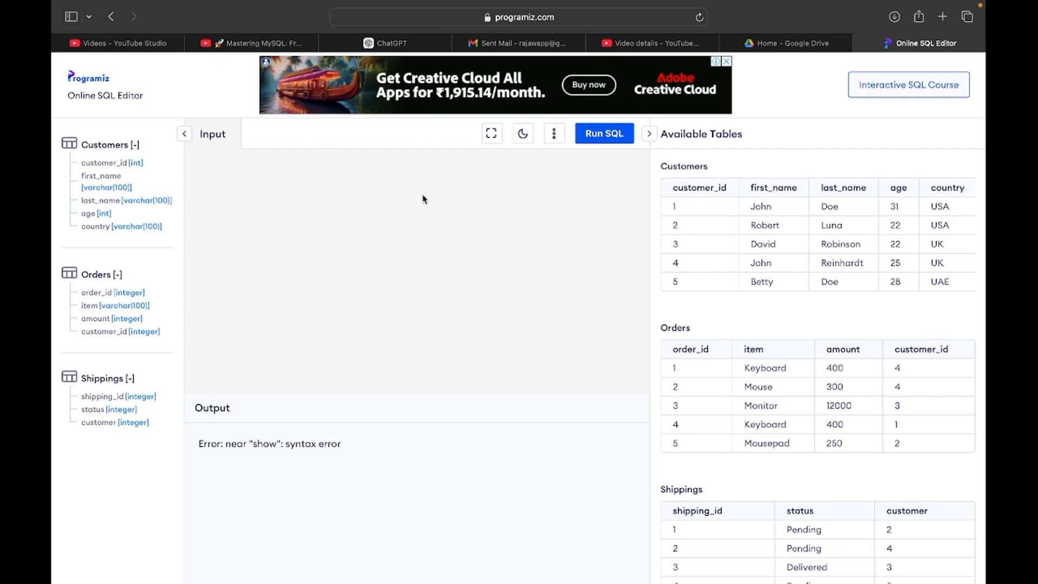
{"action": "mouse_move", "coordinate": [305, 179]}
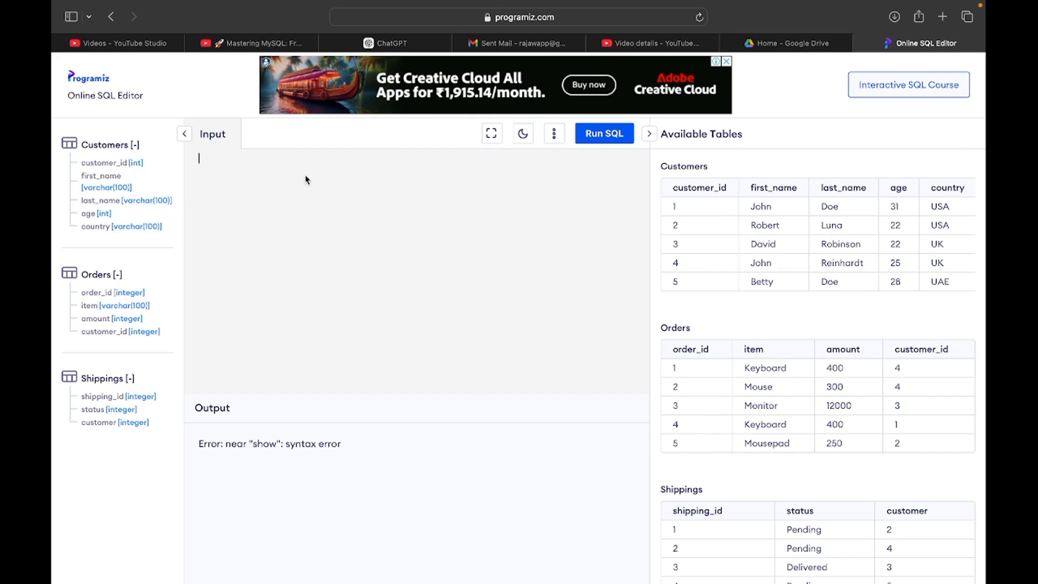
{"action": "mouse_move", "coordinate": [375, 202]}
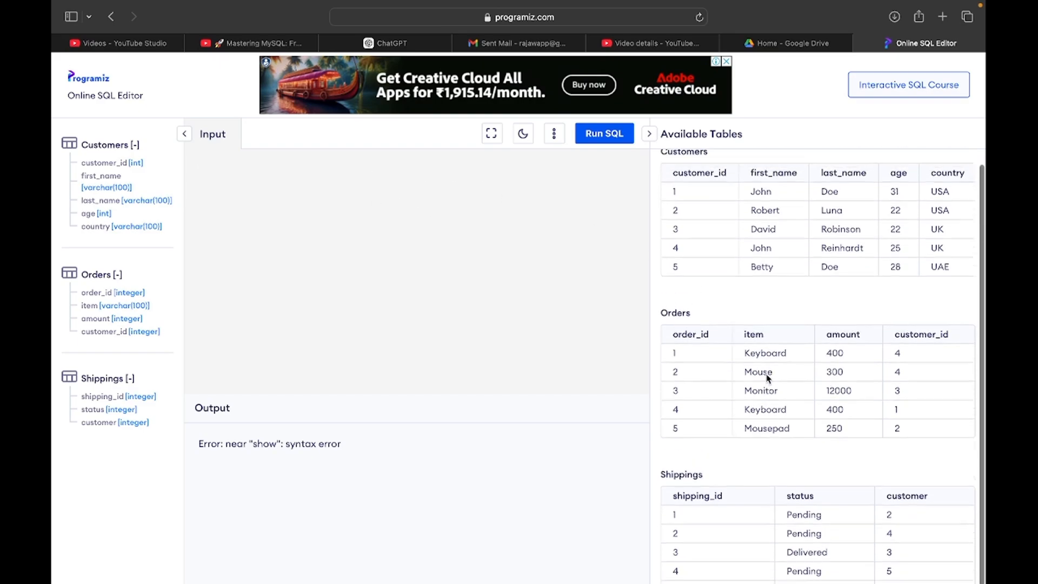
{"action": "type", "text": "s"}
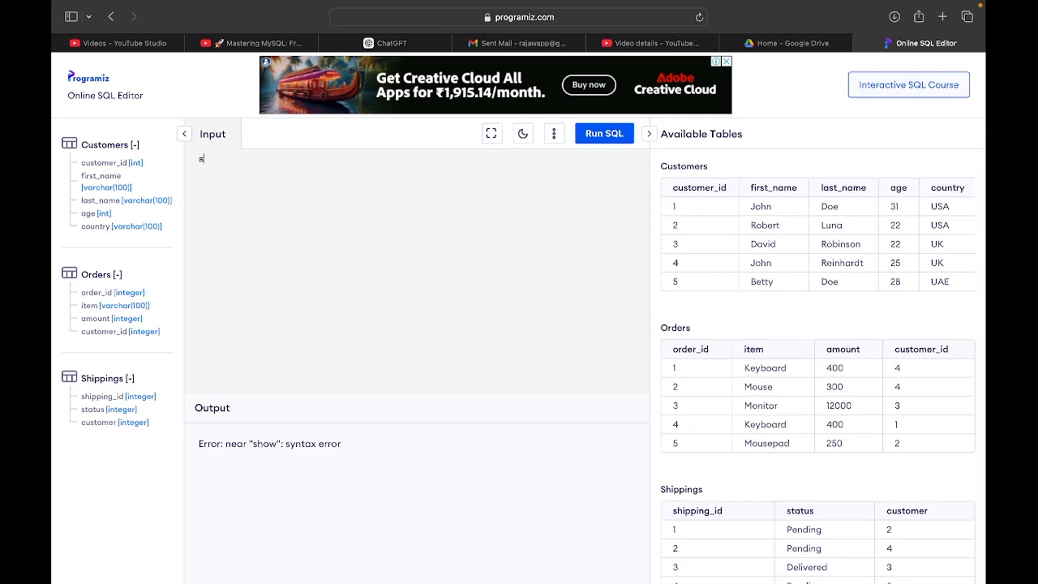
{"action": "type", "text": "select * fr"}
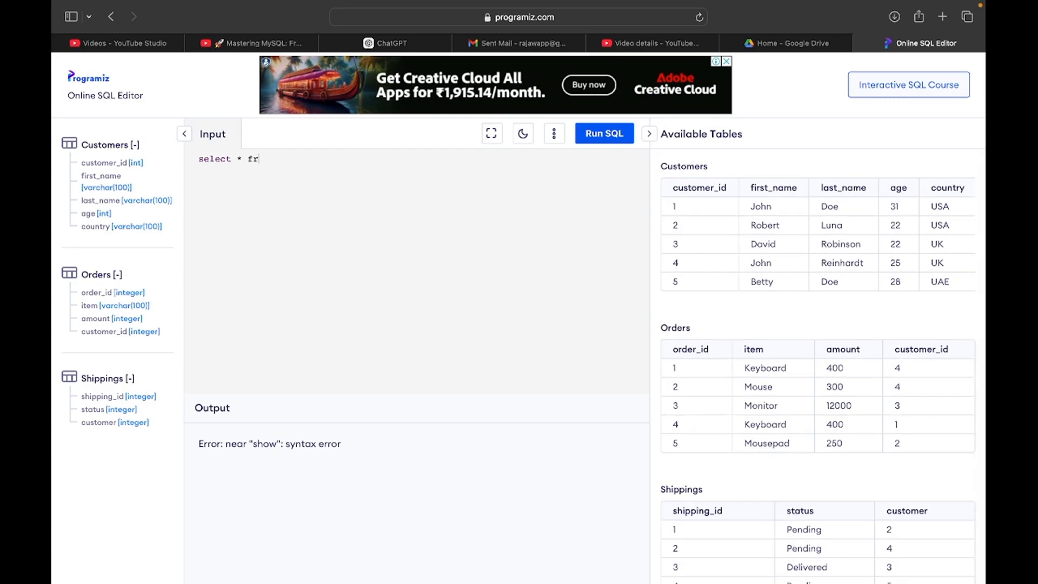
{"action": "type", "text": "om custo"}
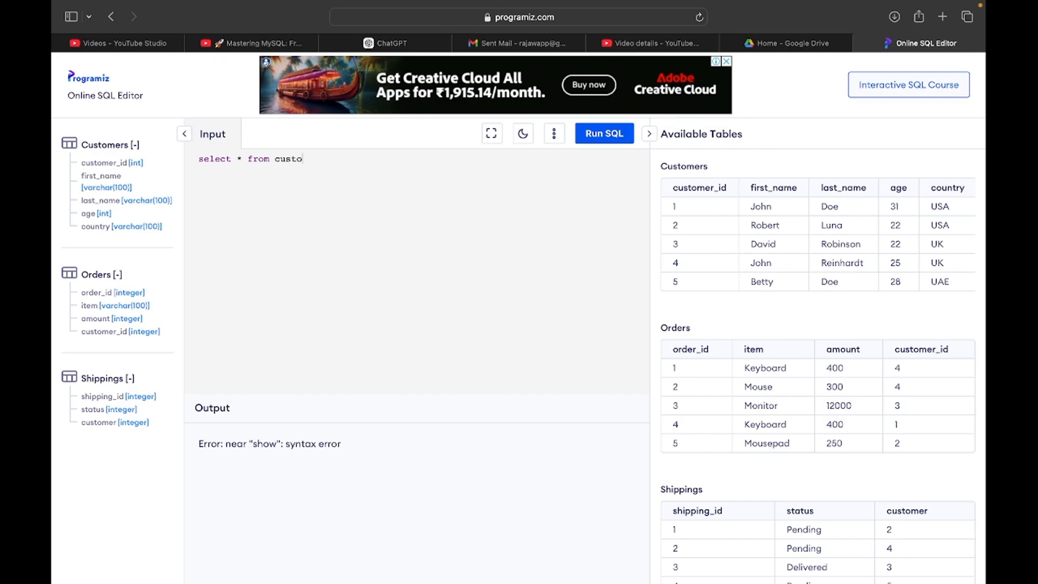
{"action": "type", "text": "mers;"}
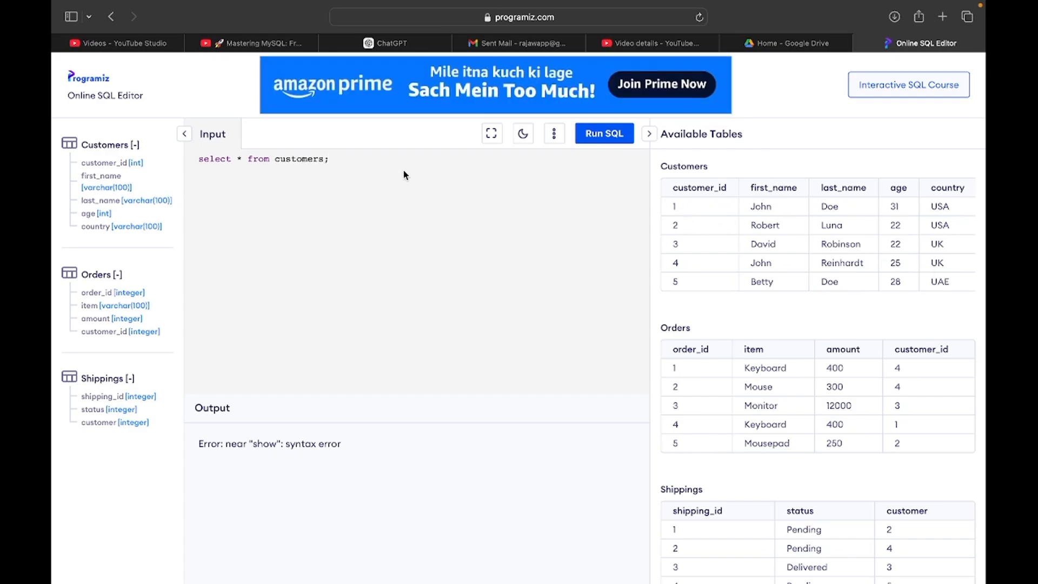
{"action": "mouse_move", "coordinate": [495, 164]}
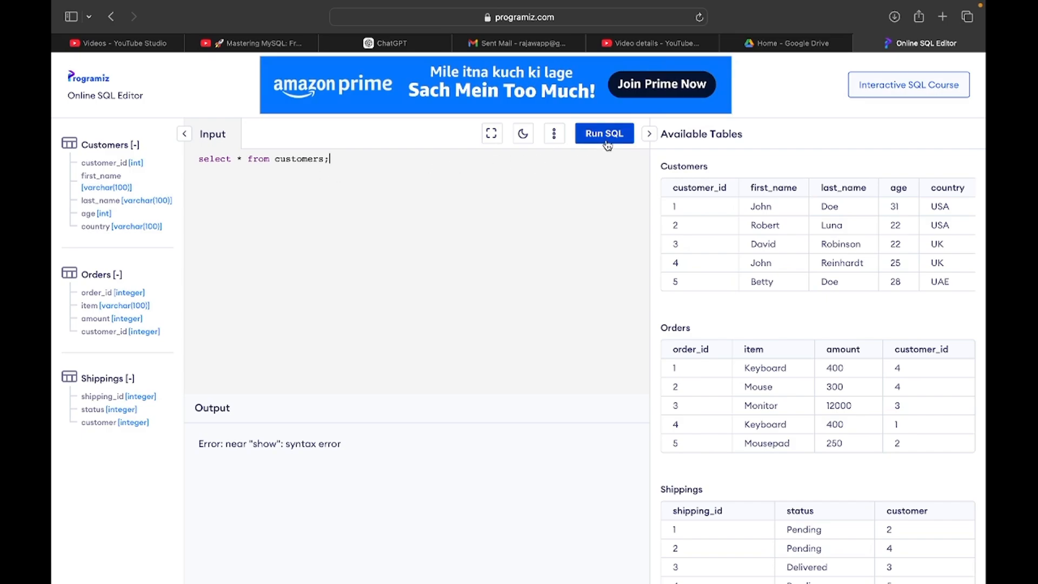
{"action": "left_click", "coordinate": [604, 133]}
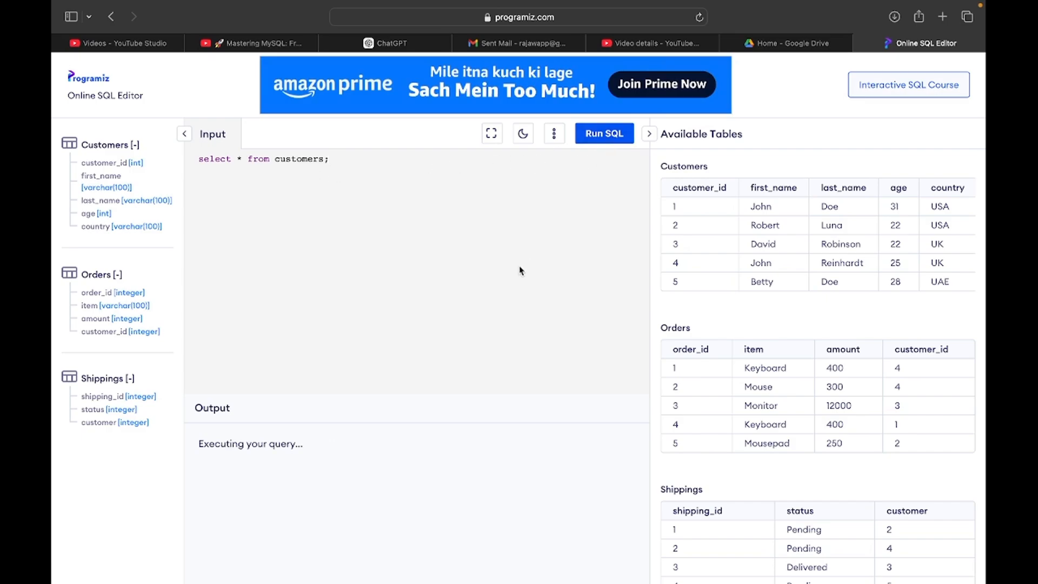
{"action": "left_click", "coordinate": [602, 133]}
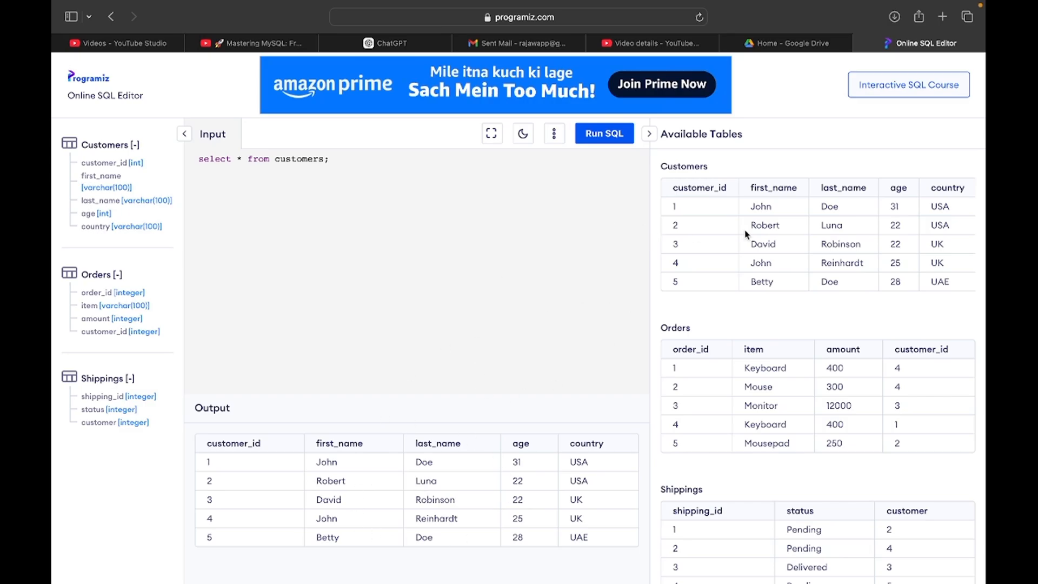
{"action": "mouse_move", "coordinate": [338, 244]}
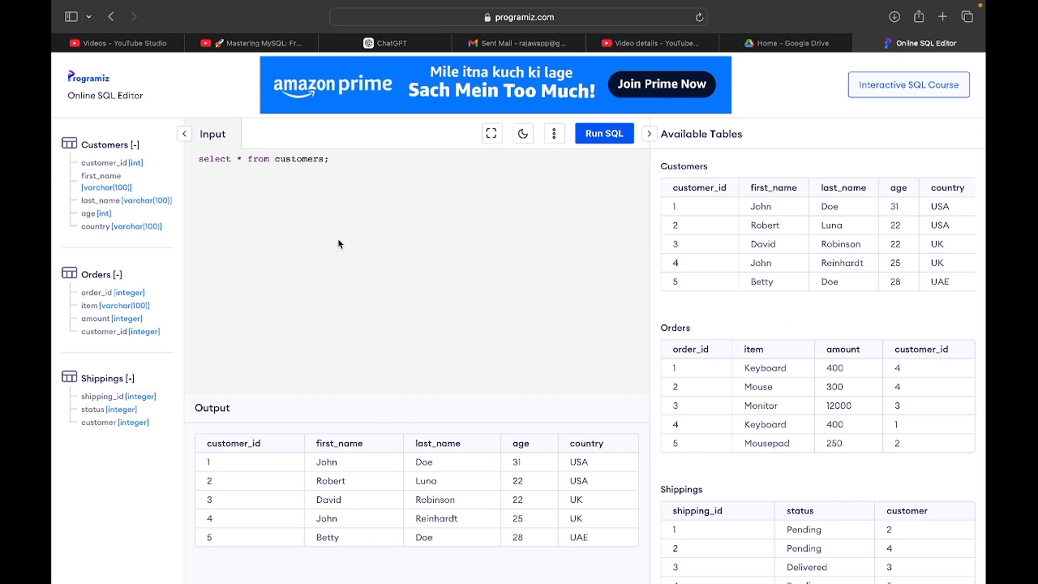
{"action": "mouse_move", "coordinate": [398, 217]}
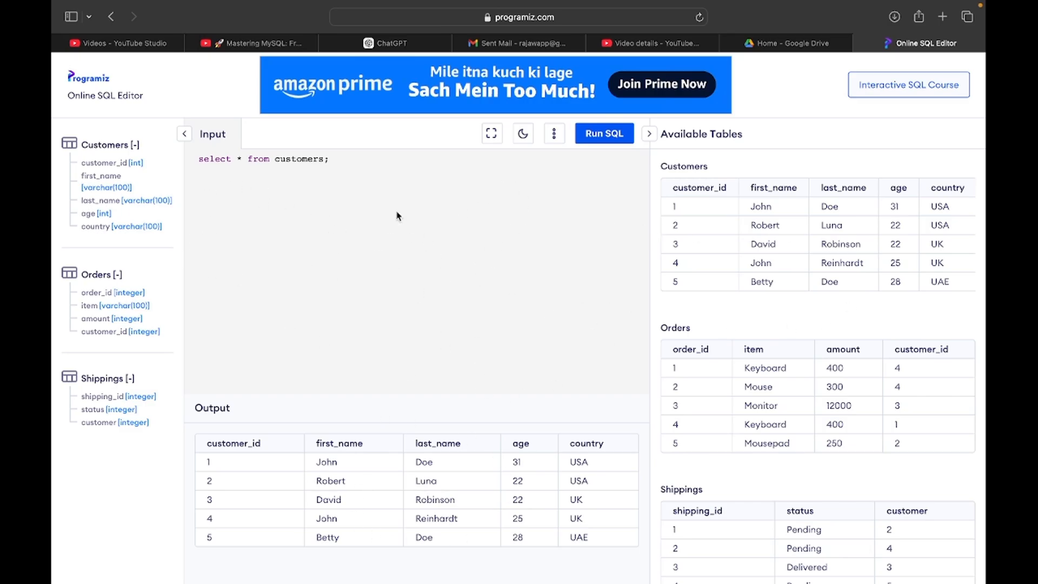
{"action": "mouse_move", "coordinate": [407, 228]}
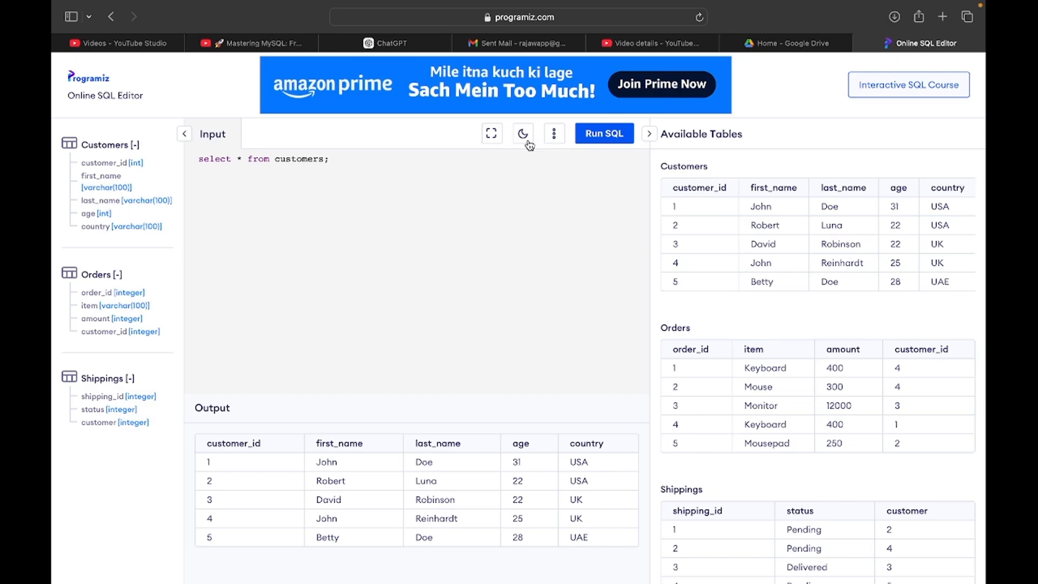
{"action": "mouse_move", "coordinate": [591, 346]}
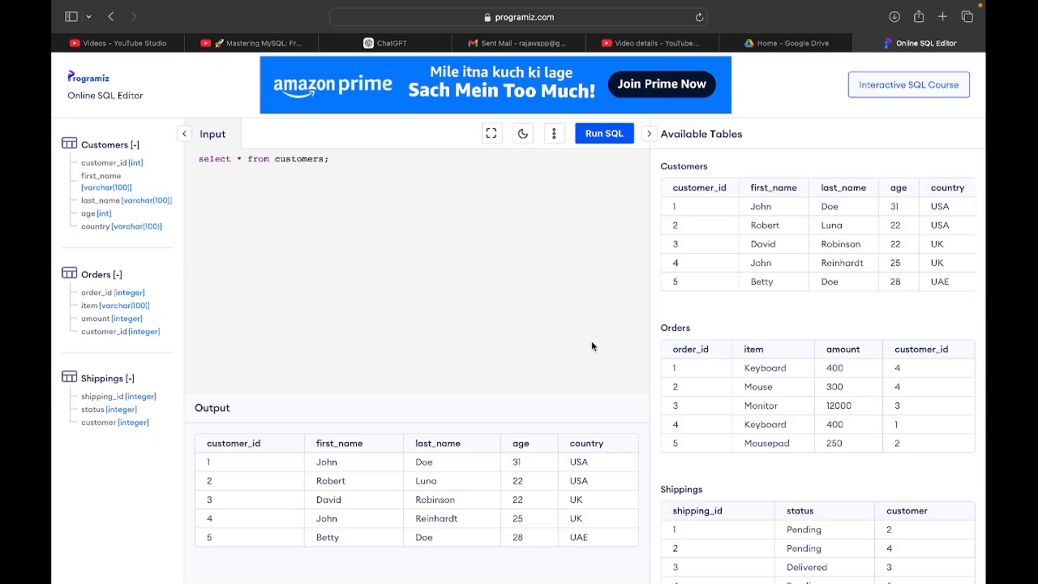
{"action": "mouse_move", "coordinate": [553, 268]}
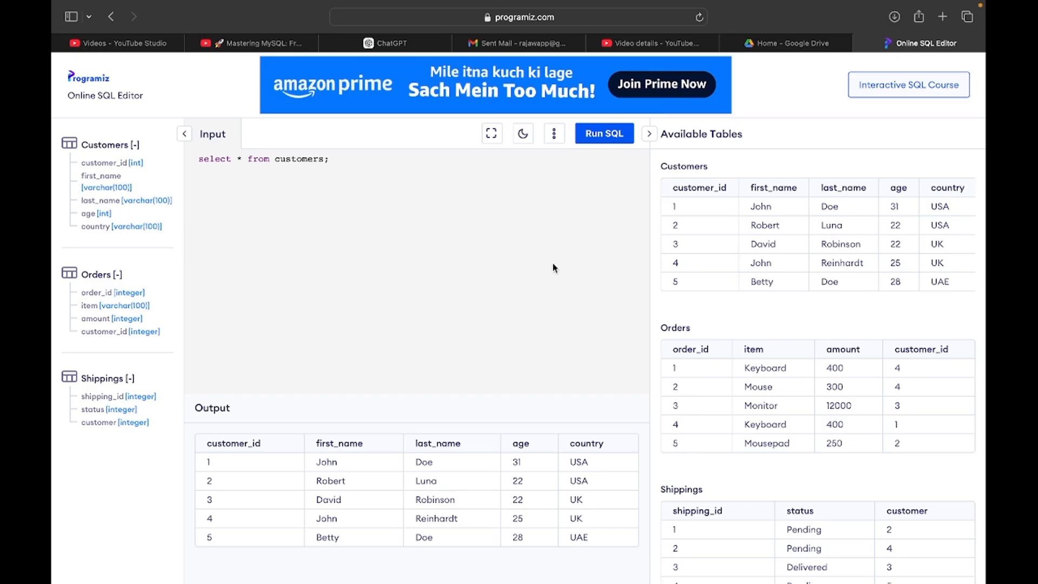
{"action": "mouse_move", "coordinate": [609, 216]}
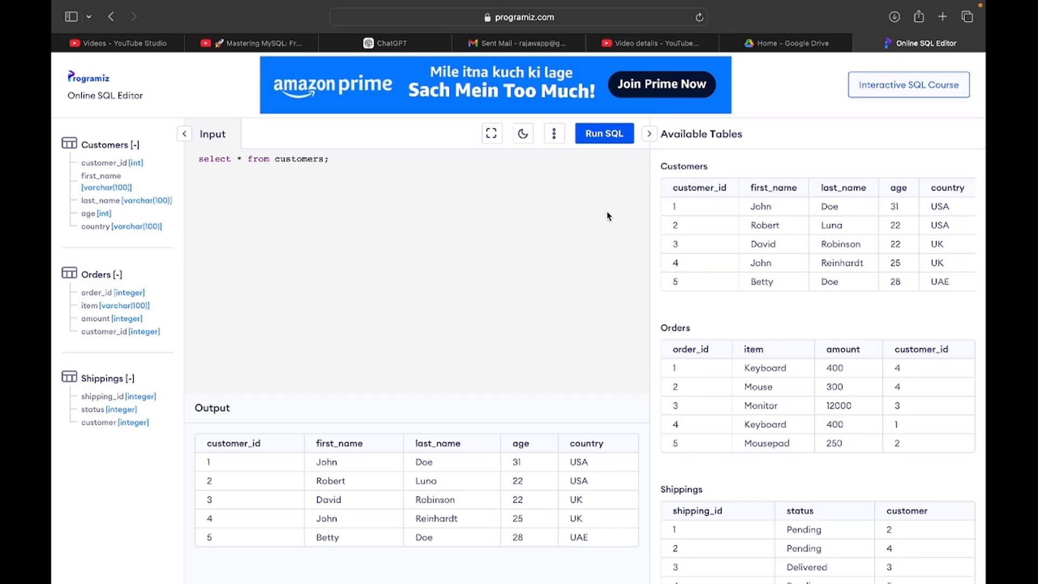
{"action": "mouse_move", "coordinate": [423, 254]}
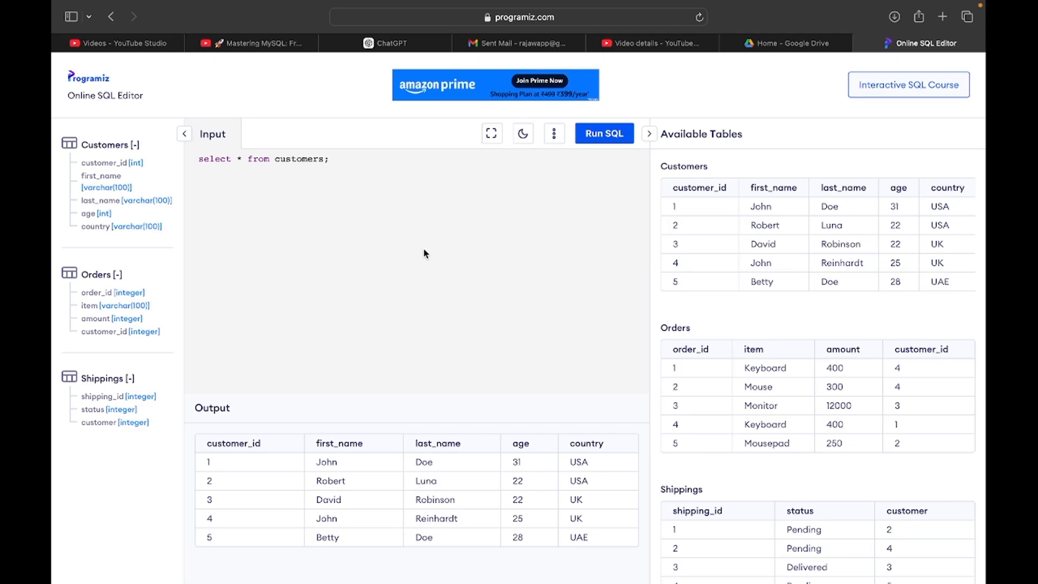
{"action": "mouse_move", "coordinate": [248, 44]}
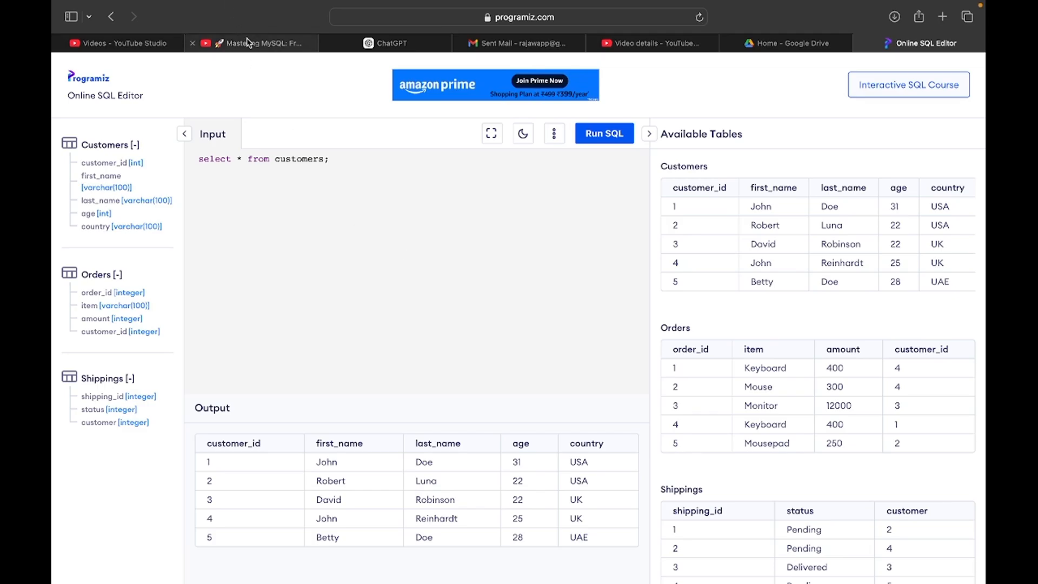
{"action": "left_click", "coordinate": [251, 43]}
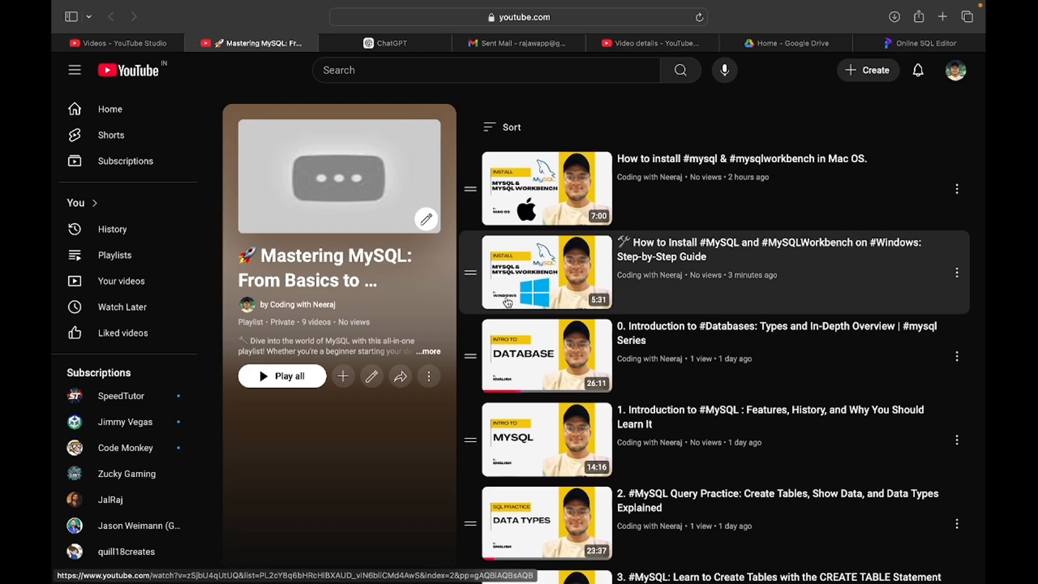
{"action": "mouse_move", "coordinate": [608, 260]}
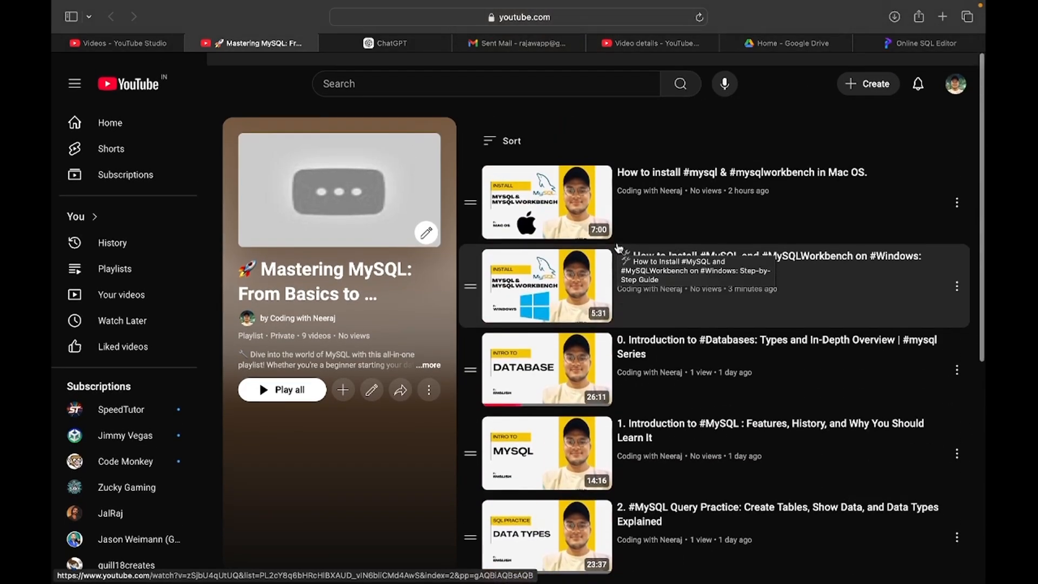
{"action": "scroll", "scroll_direction": "down", "scroll_amount": 3}
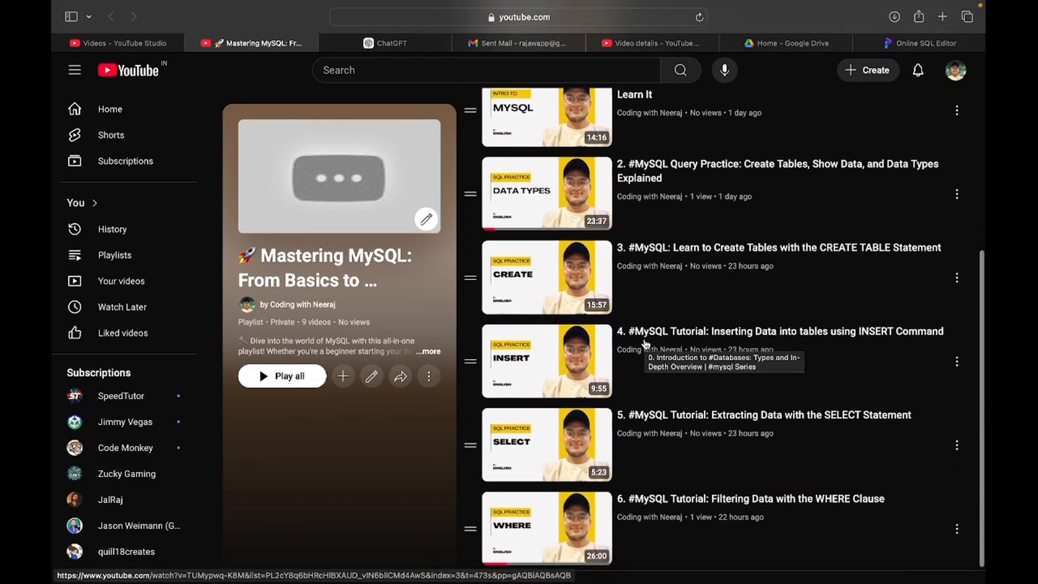
{"action": "scroll", "scroll_direction": "up", "scroll_amount": 3}
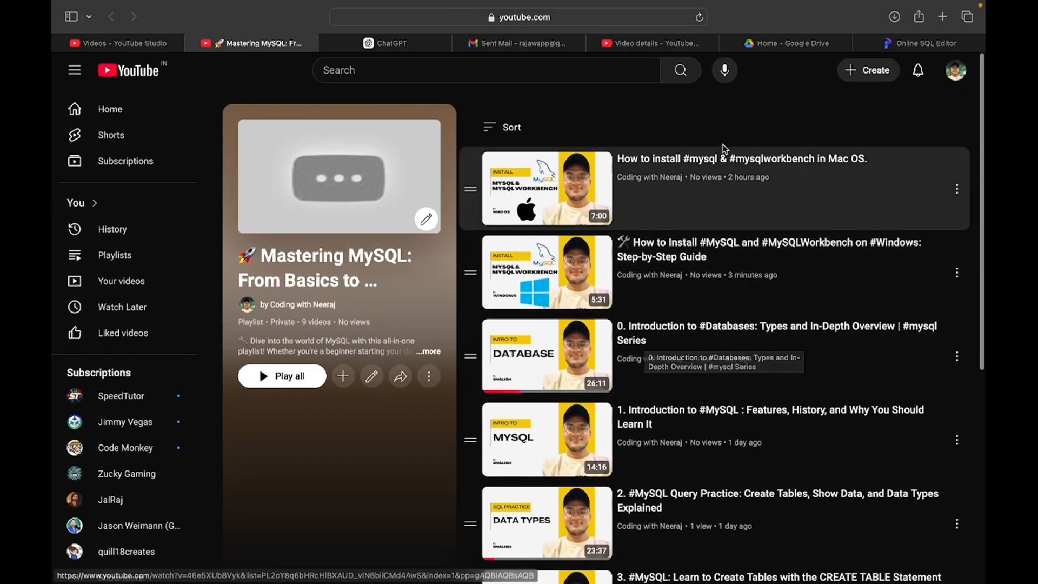
{"action": "scroll", "scroll_direction": "down", "scroll_amount": 3}
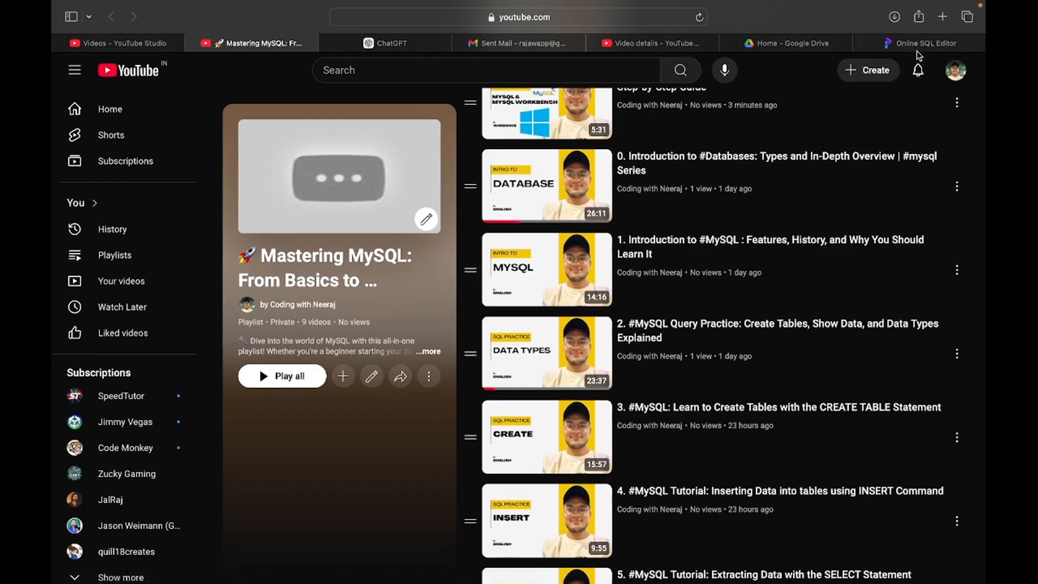
{"action": "scroll", "scroll_direction": "up", "scroll_amount": 3}
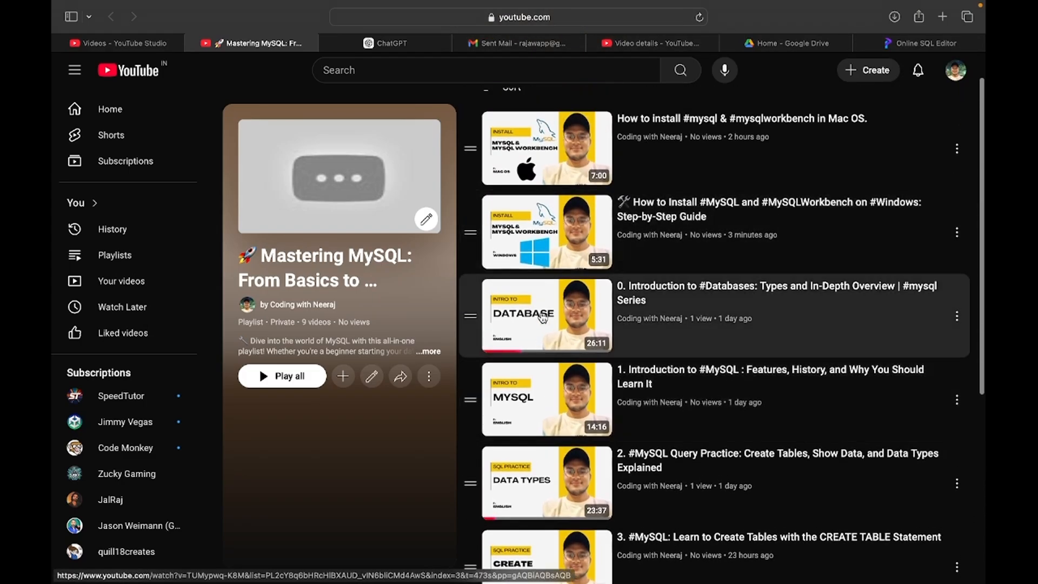
{"action": "mouse_move", "coordinate": [379, 299]}
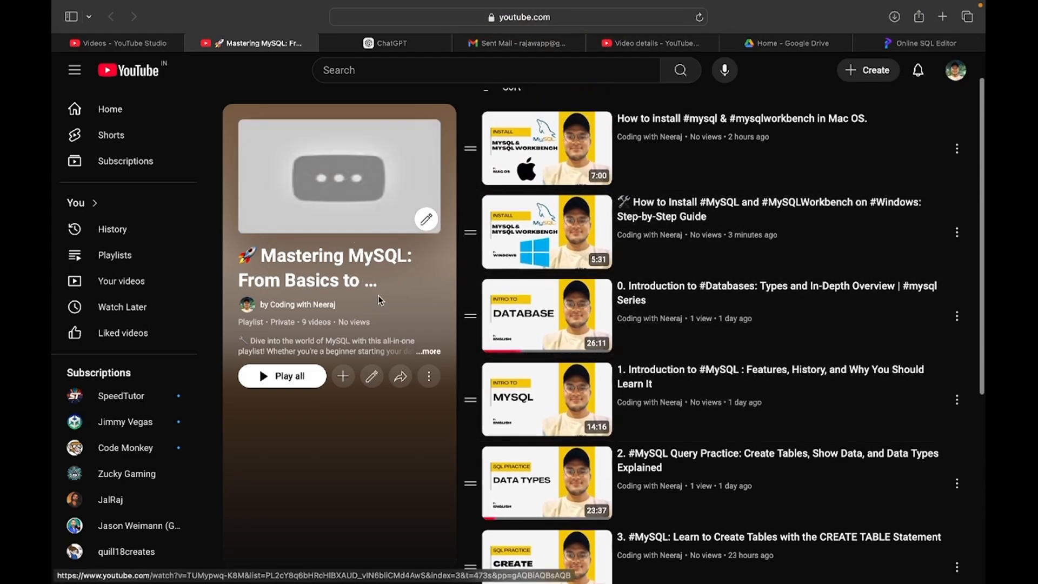
{"action": "mouse_move", "coordinate": [908, 51]}
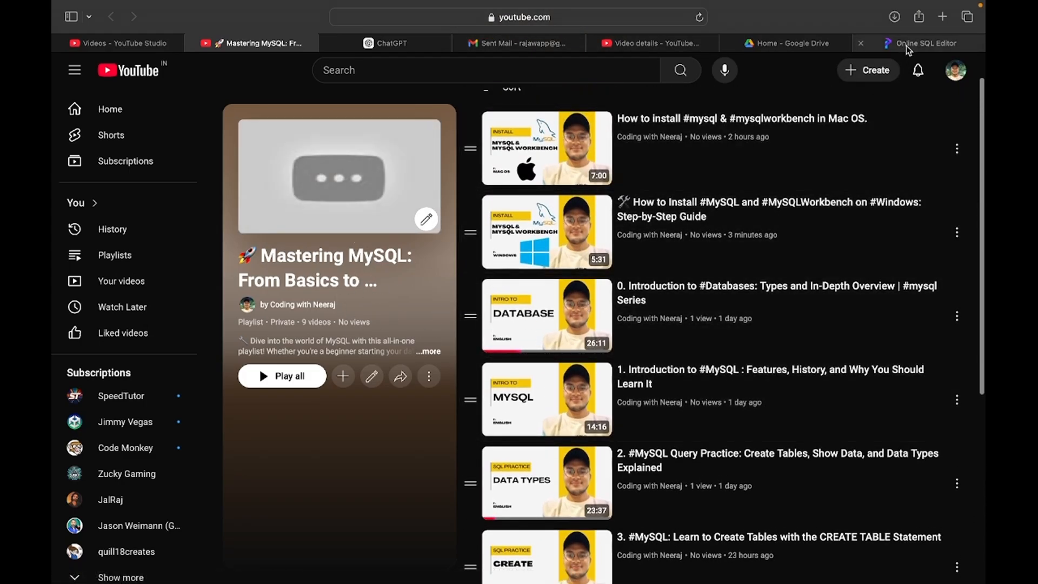
{"action": "mouse_move", "coordinate": [920, 43]}
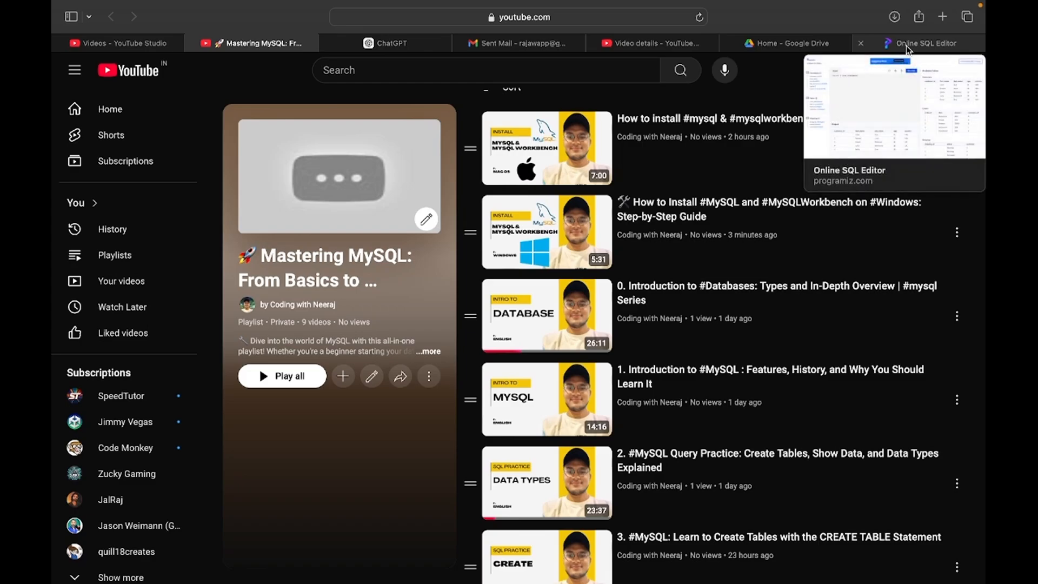
{"action": "left_click", "coordinate": [926, 44]}
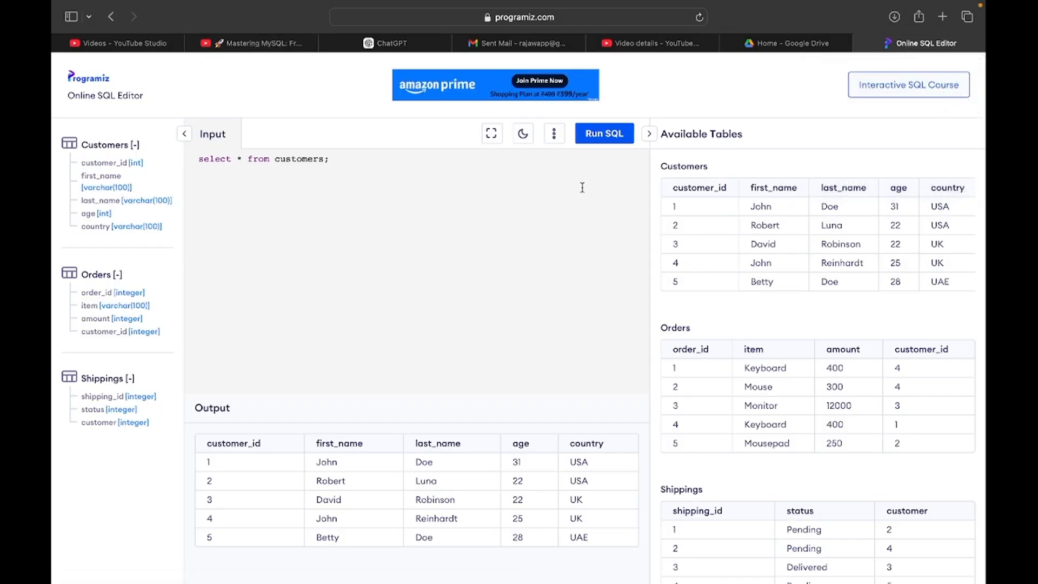